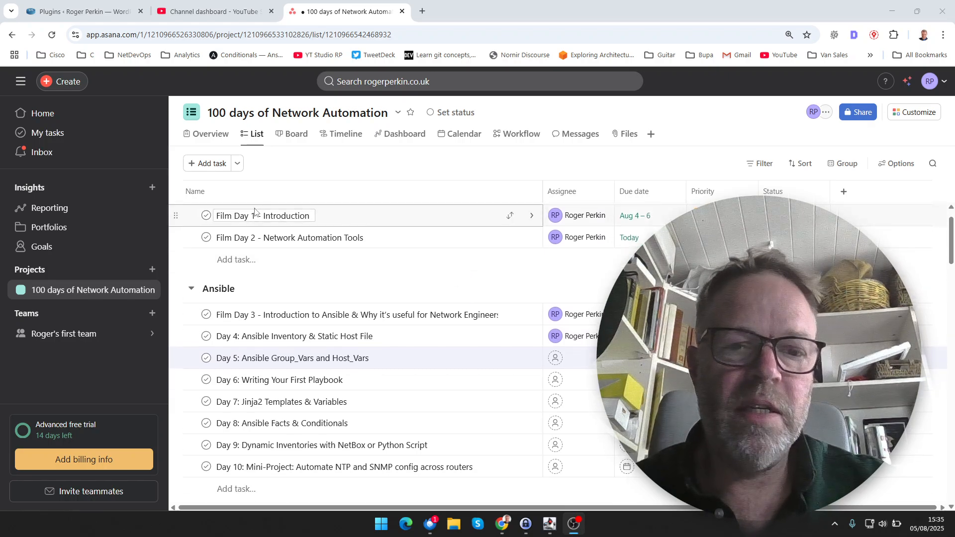
mouse_move(322, 220)
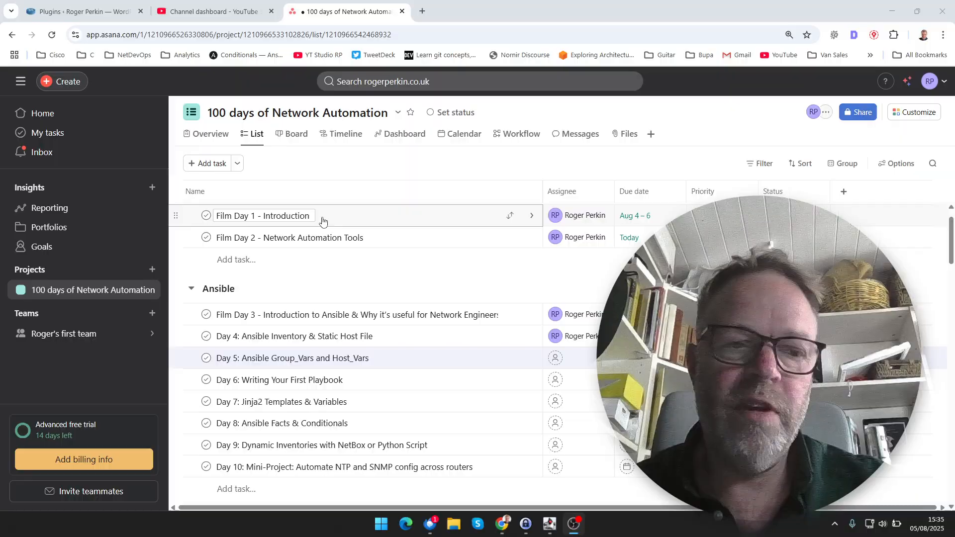
mouse_move(412, 224)
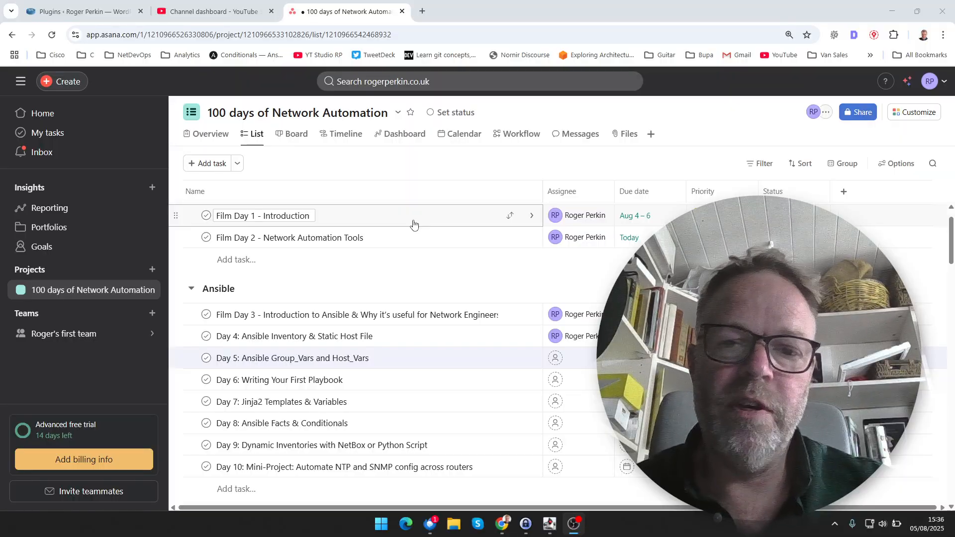
mouse_move(397, 237)
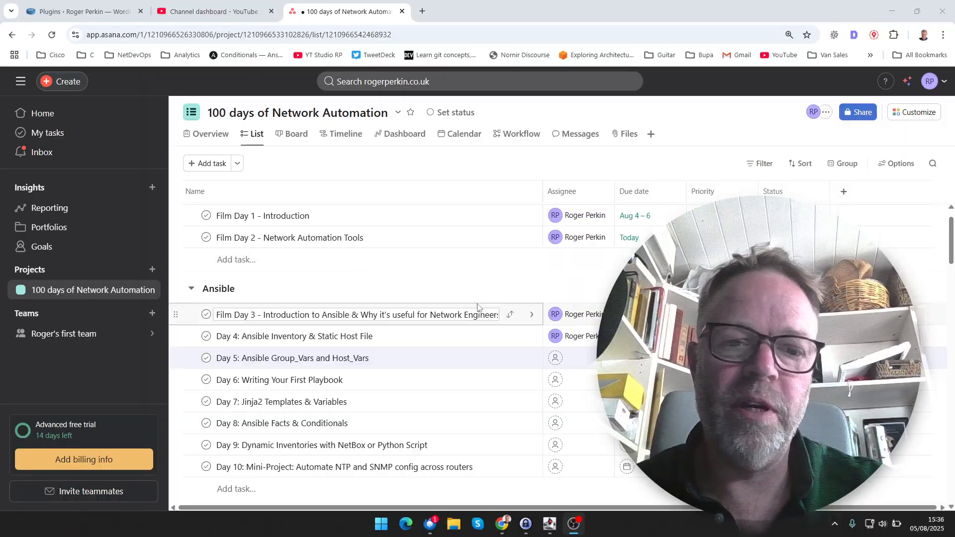
scroll(down, 3)
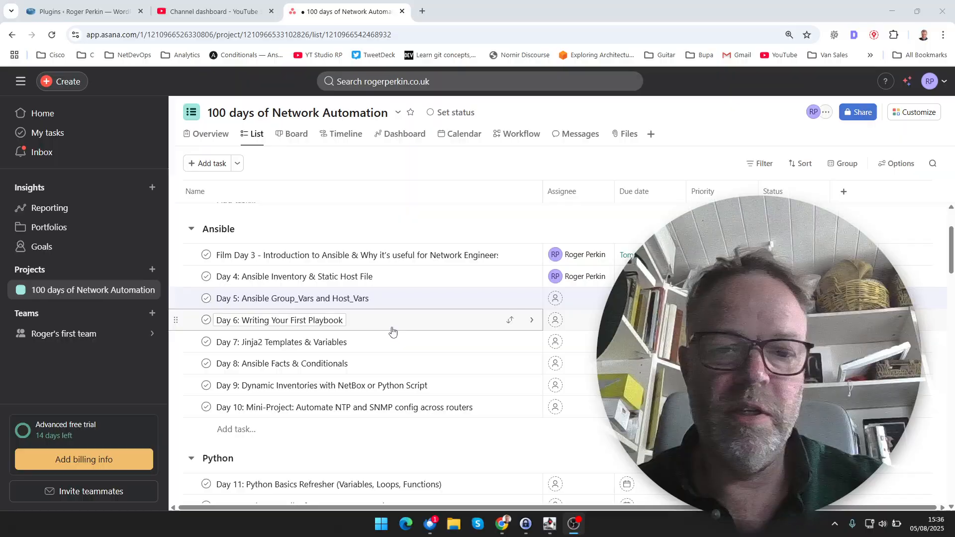
mouse_move(414, 353)
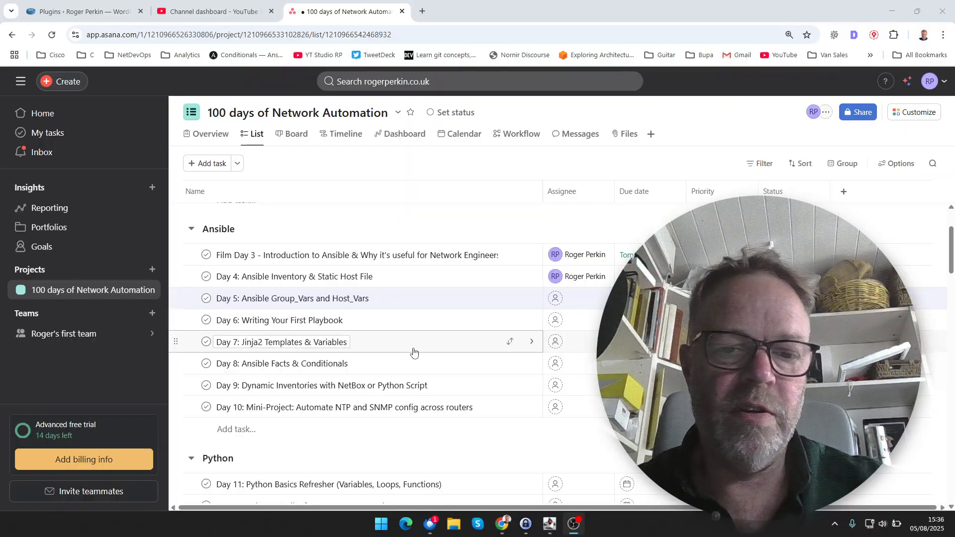
scroll(down, 3)
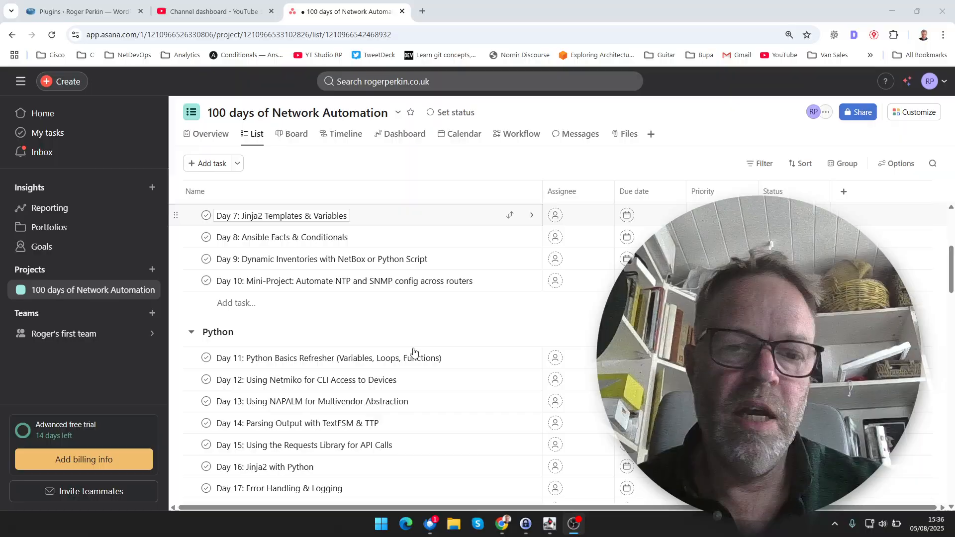
scroll(down, 3)
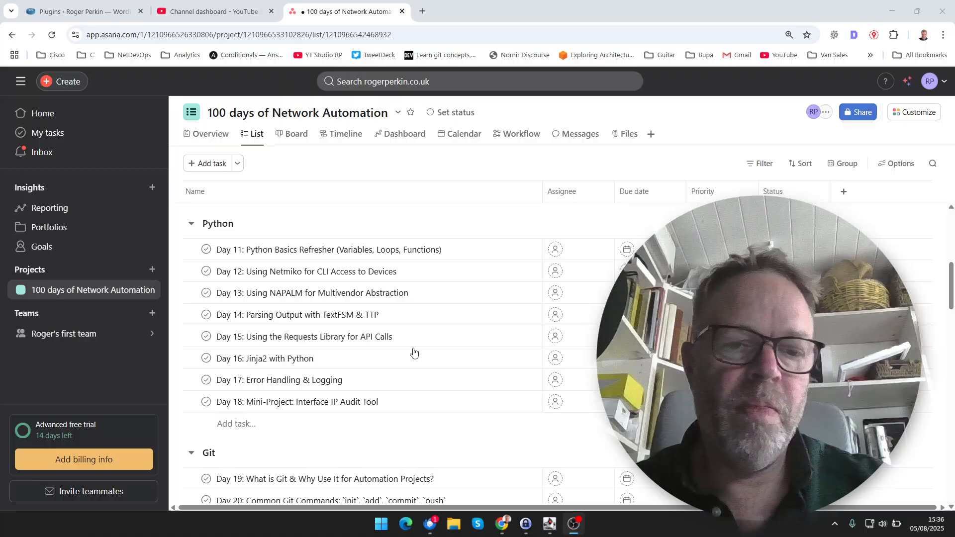
scroll(down, 3)
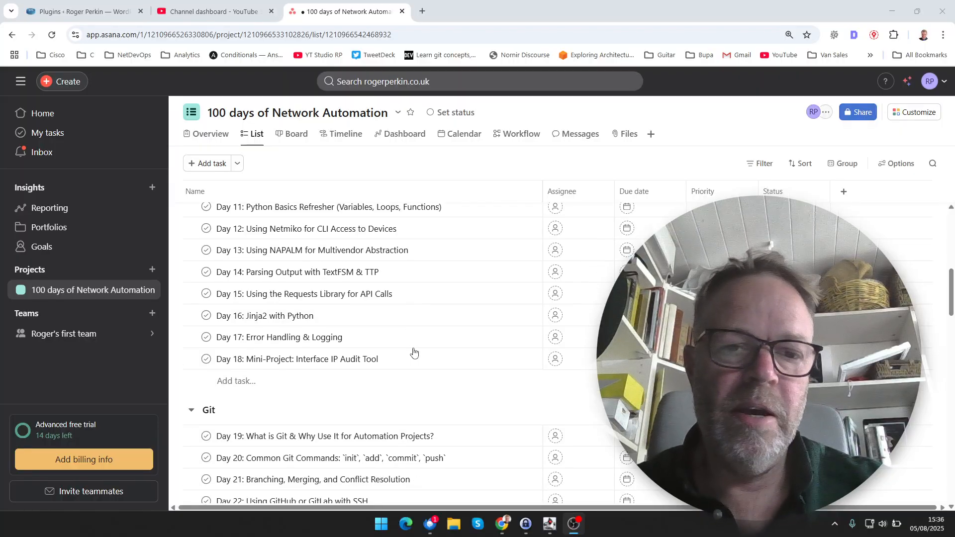
scroll(down, 3)
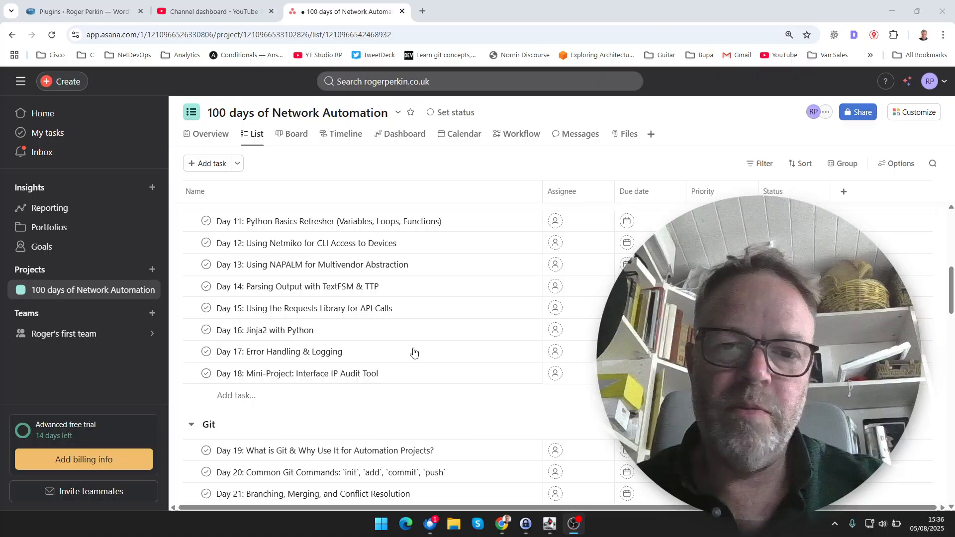
scroll(up, 3)
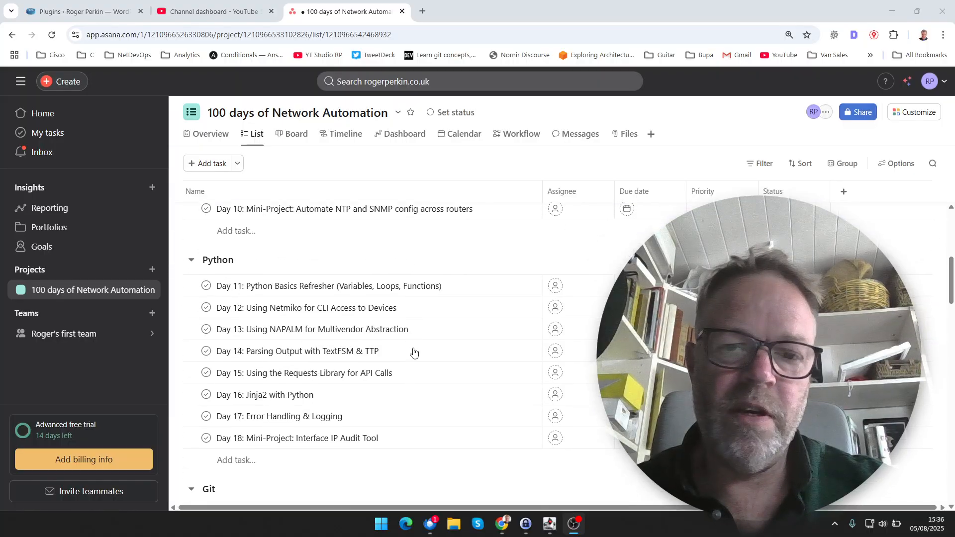
scroll(down, 3)
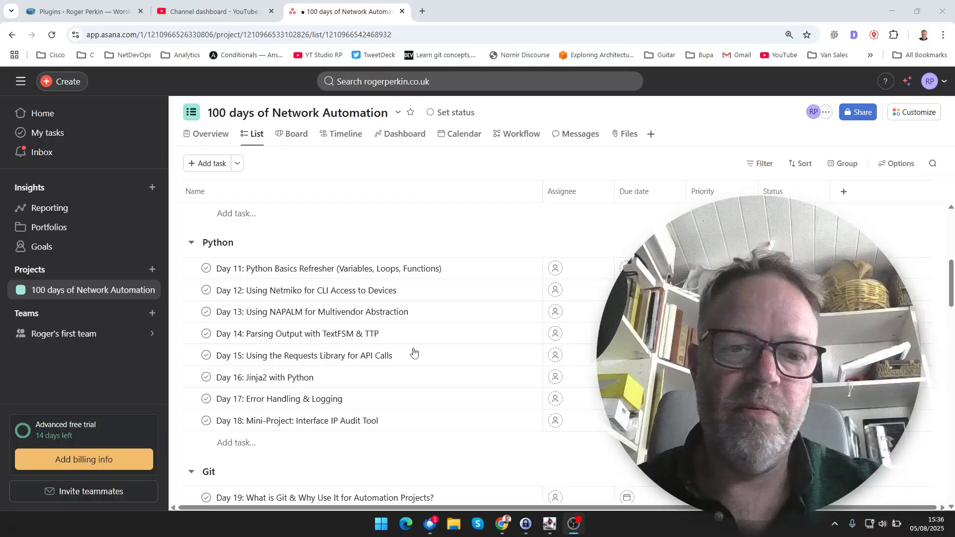
scroll(down, 3)
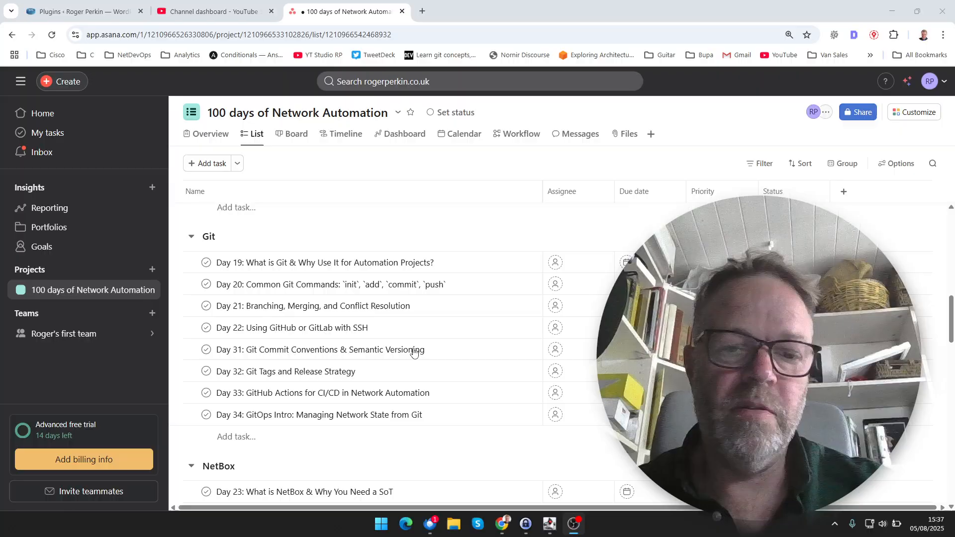
scroll(down, 3)
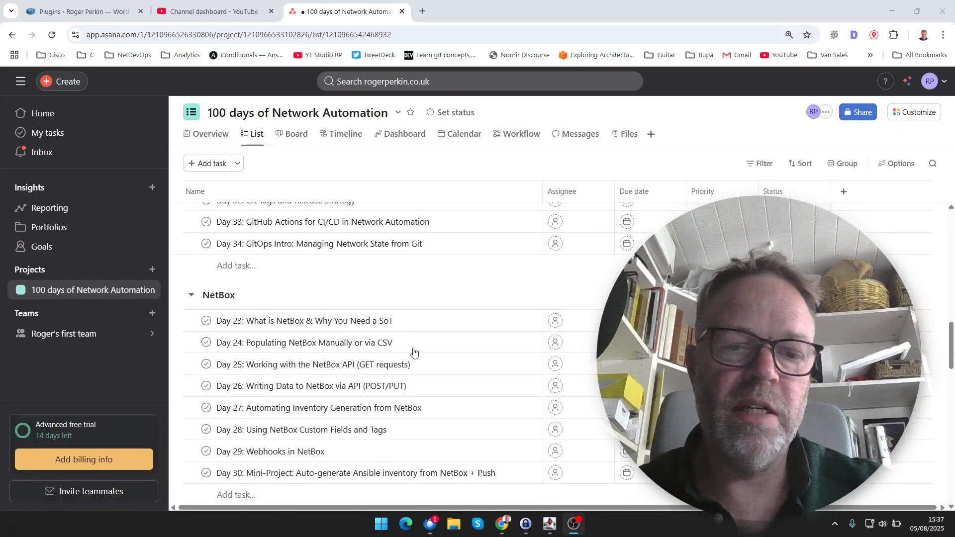
scroll(down, 3)
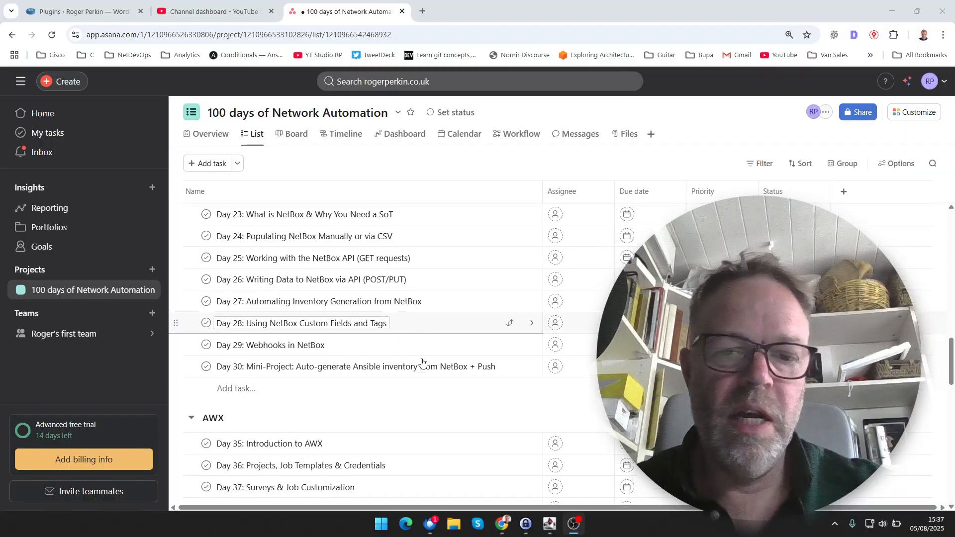
scroll(down, 3)
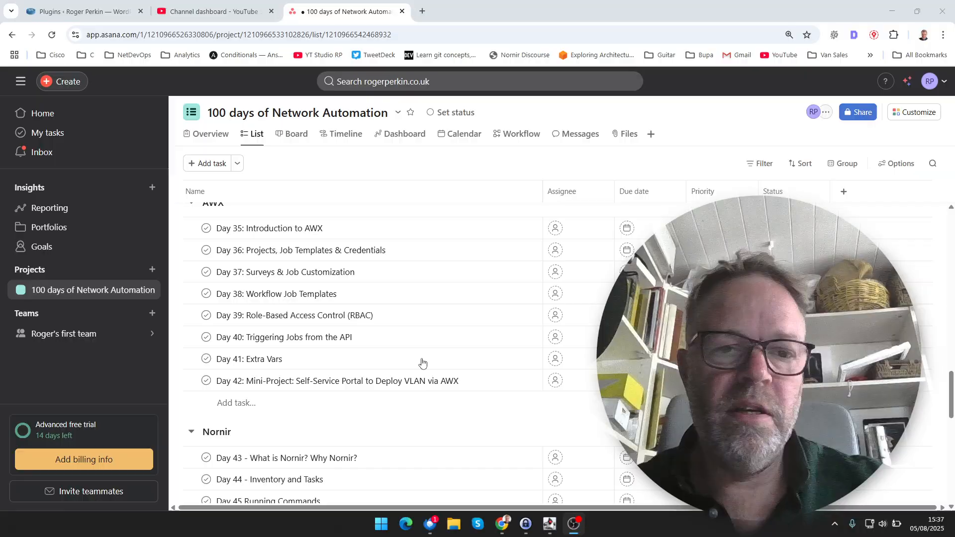
scroll(up, 3)
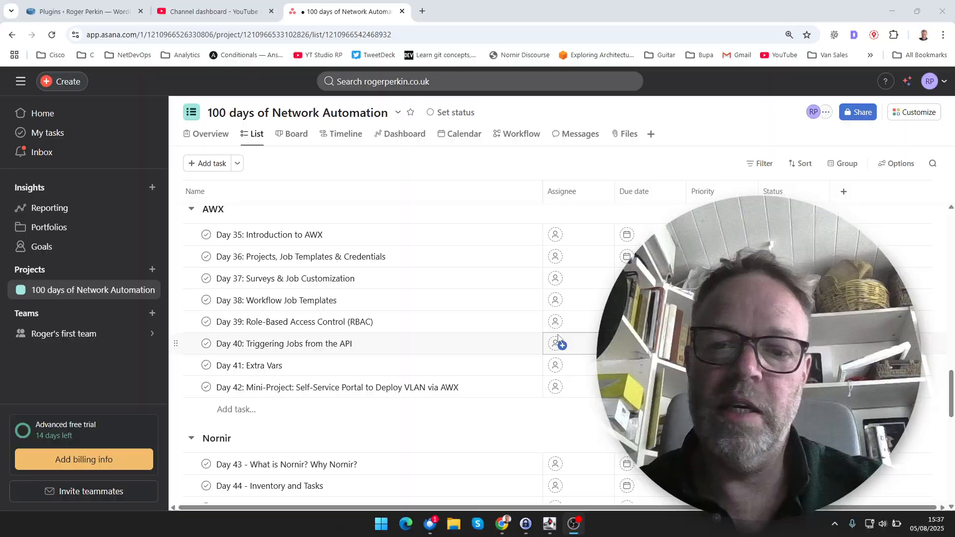
mouse_move(516, 416)
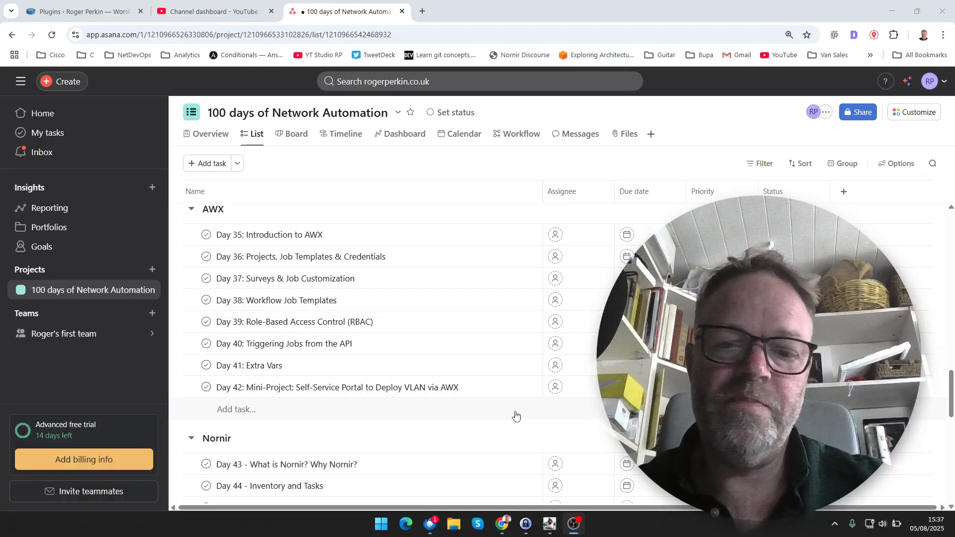
scroll(down, 3)
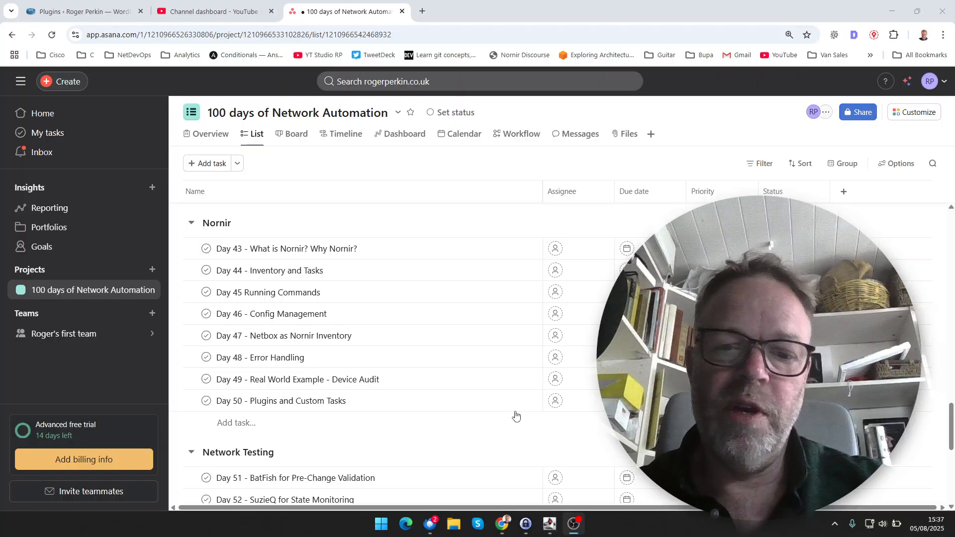
scroll(up, 3)
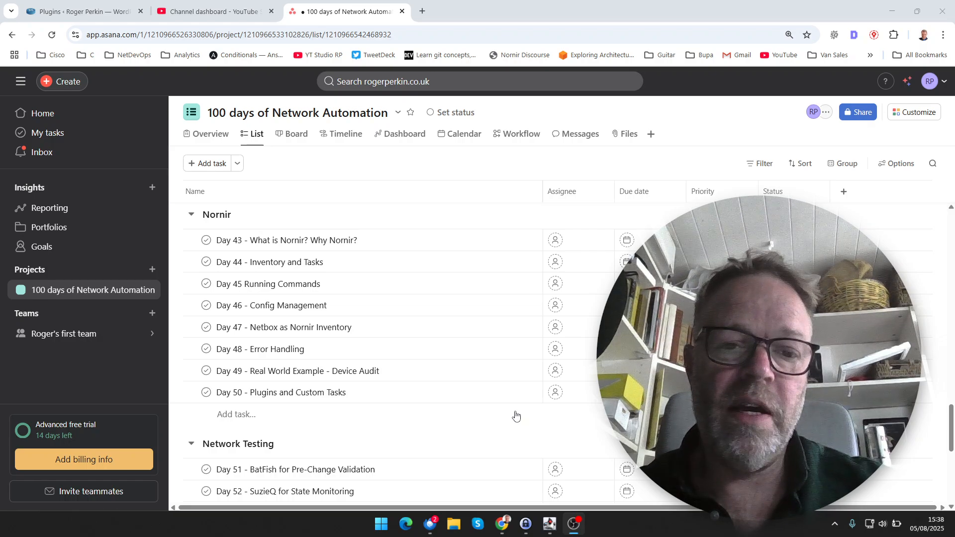
mouse_move(515, 411)
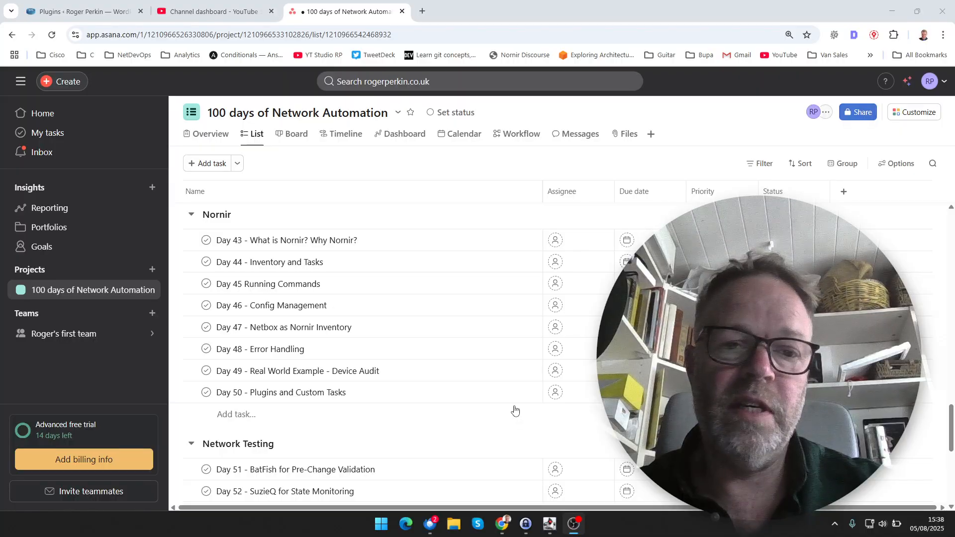
scroll(down, 3)
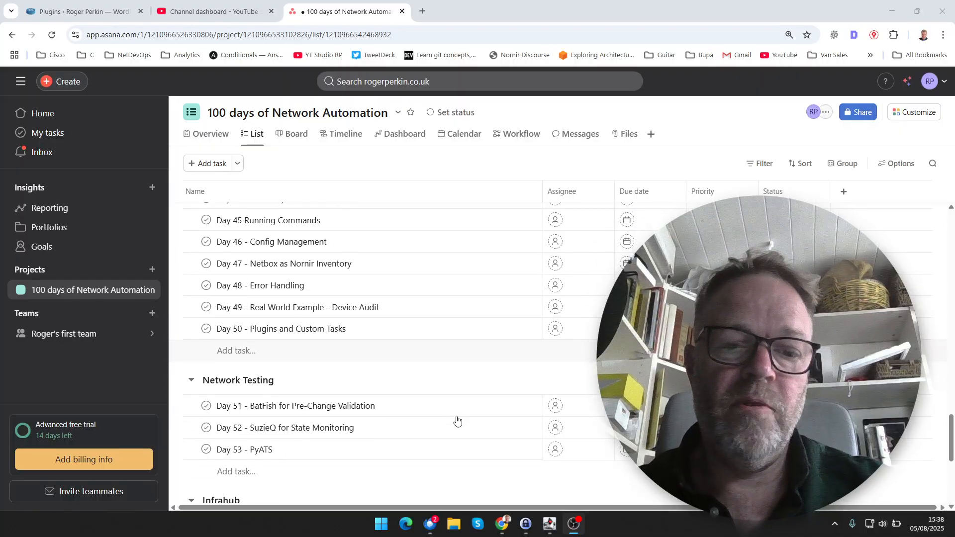
scroll(down, 3)
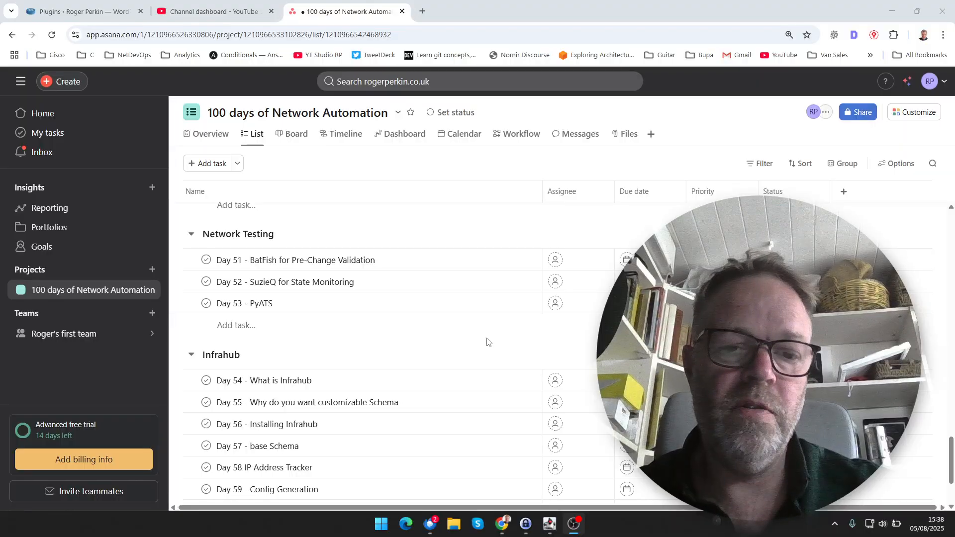
scroll(down, 3)
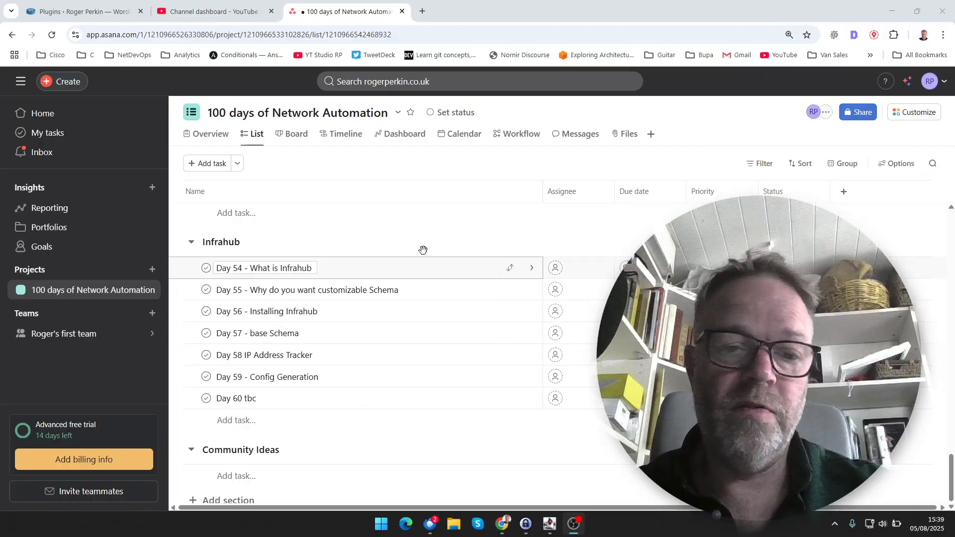
mouse_move(375, 405)
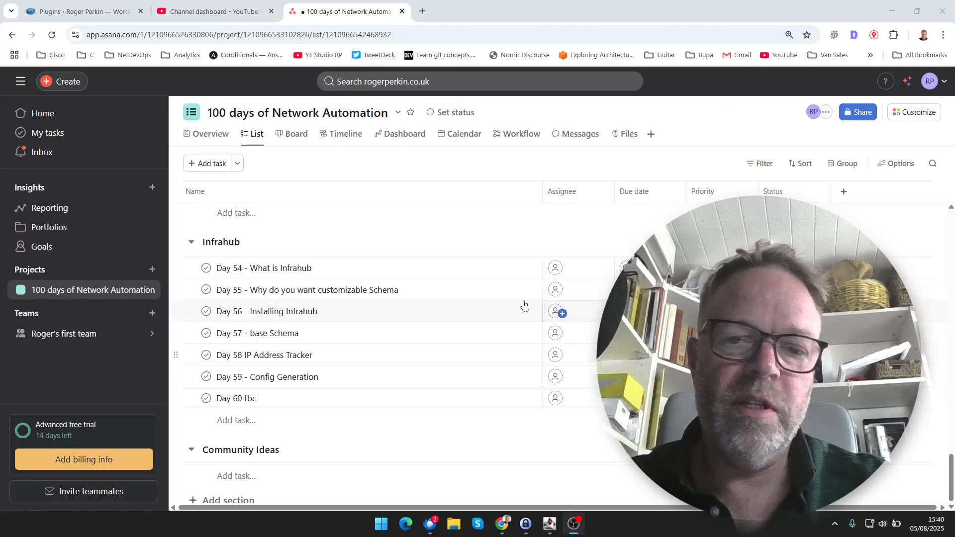
scroll(up, 3)
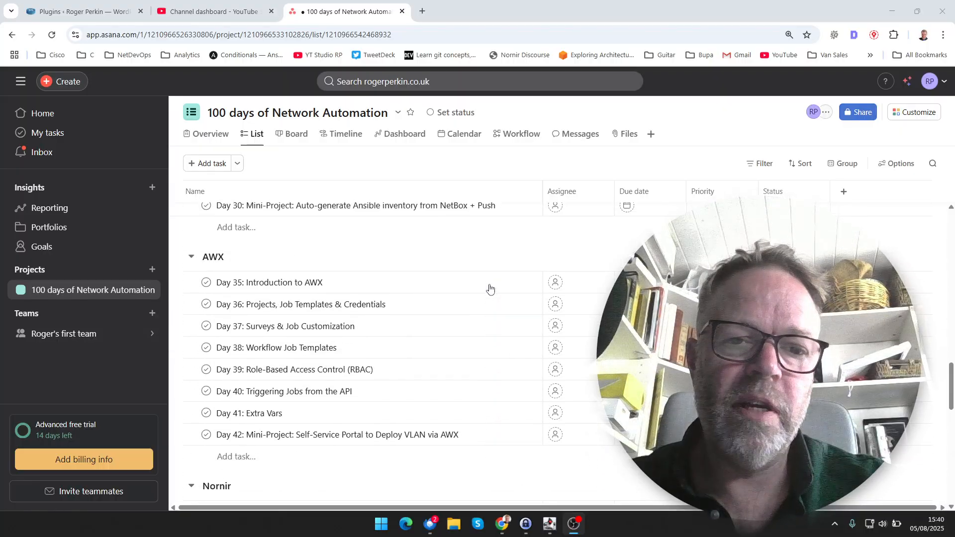
scroll(up, 3)
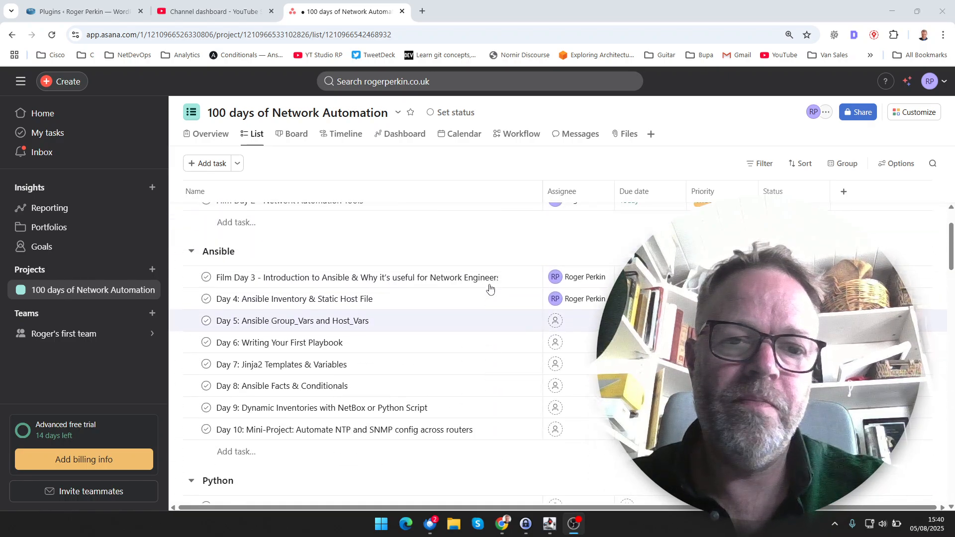
scroll(up, 3)
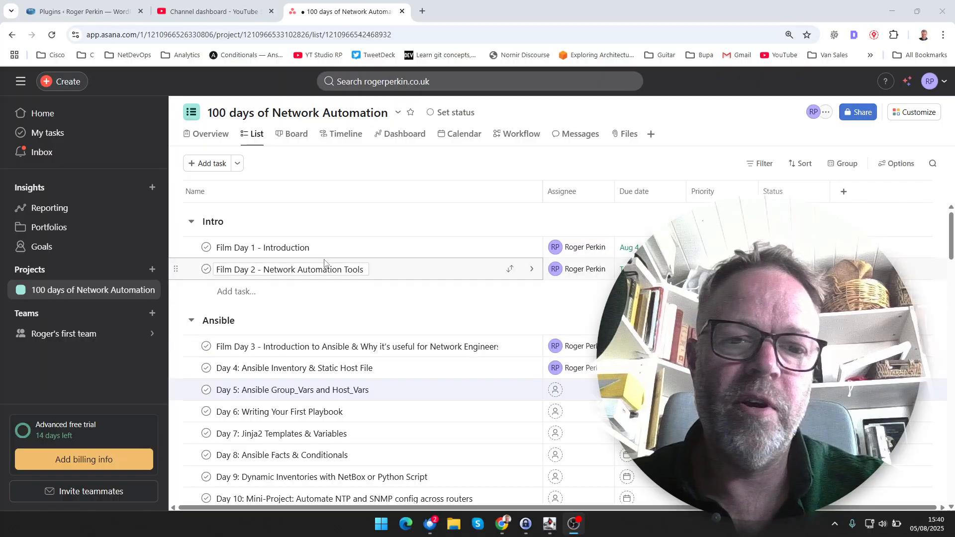